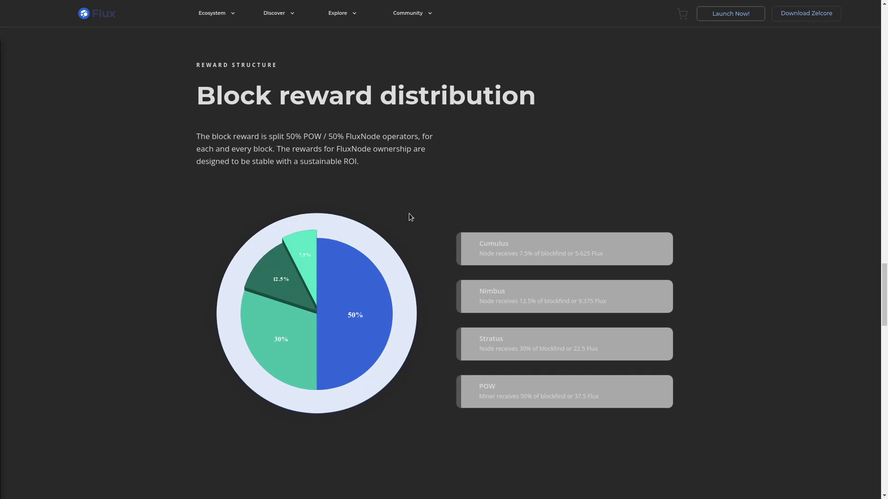
{"action": "mouse_move", "coordinate": [415, 222]}
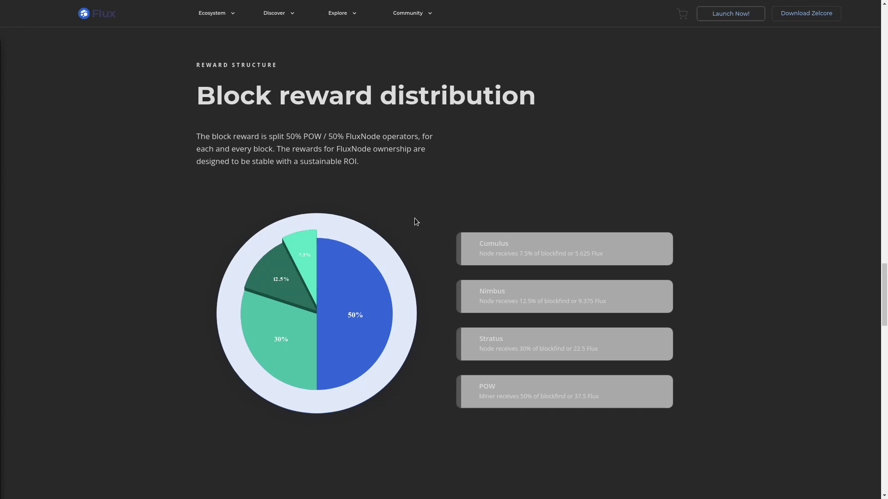
{"action": "mouse_move", "coordinate": [433, 230]}
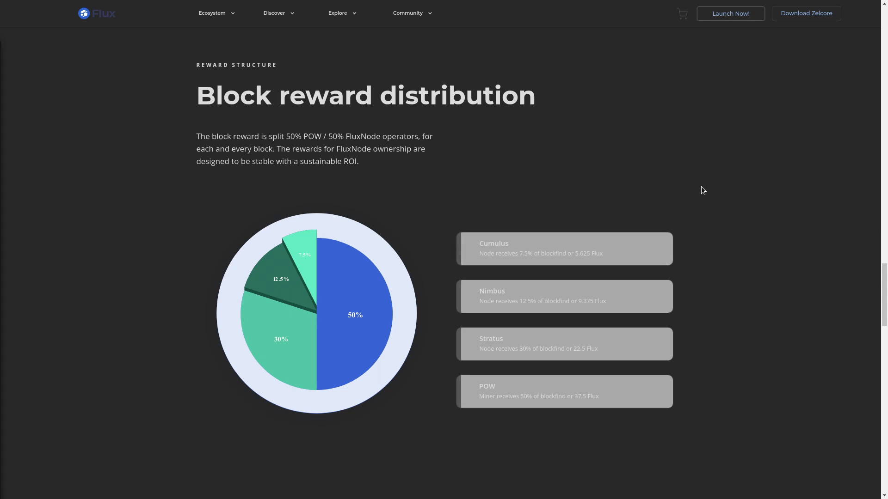
{"action": "mouse_move", "coordinate": [738, 185]}
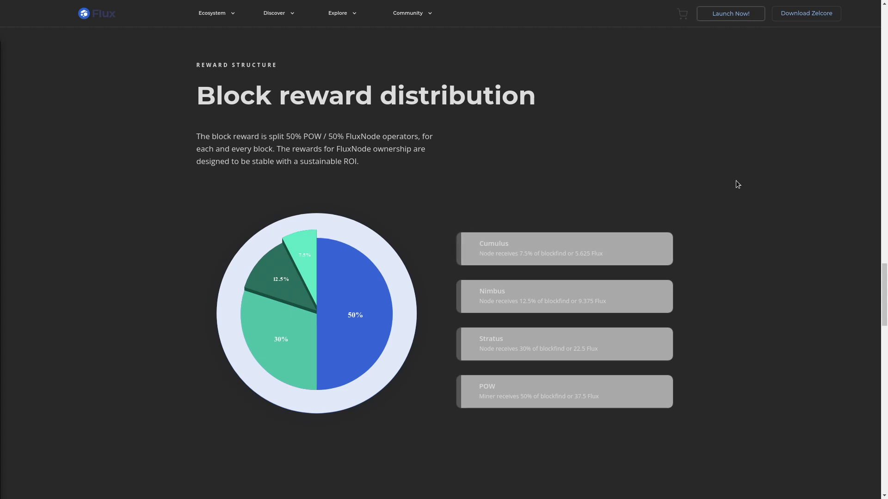
{"action": "mouse_move", "coordinate": [750, 183]}
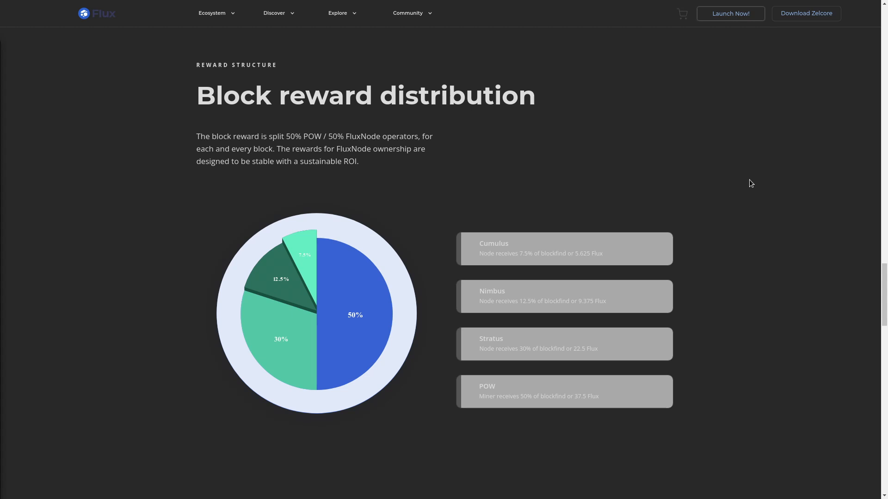
{"action": "mouse_move", "coordinate": [756, 187]}
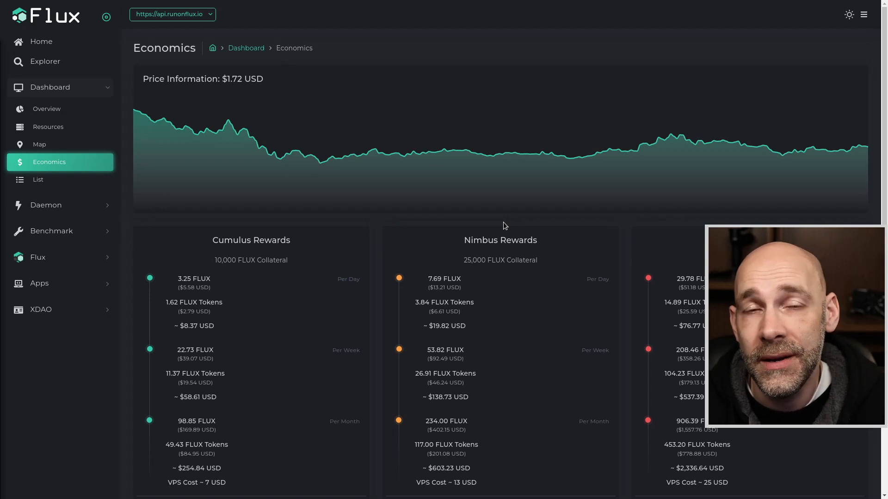
{"action": "mouse_move", "coordinate": [388, 260]}
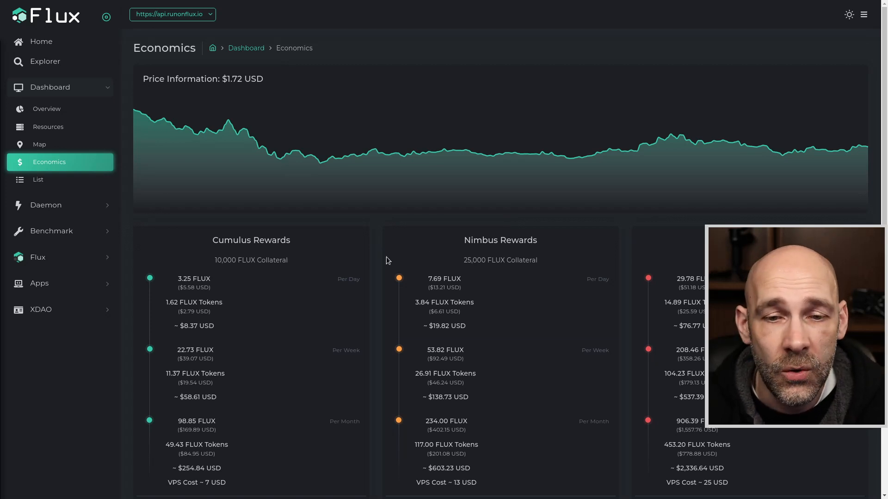
Scroll to the Cumulus, Nimbus and Stratus cards showing $247.84, $590.23 and $2,311.64 monthly
{"action": "scroll", "scroll_direction": "down", "scroll_amount": 3}
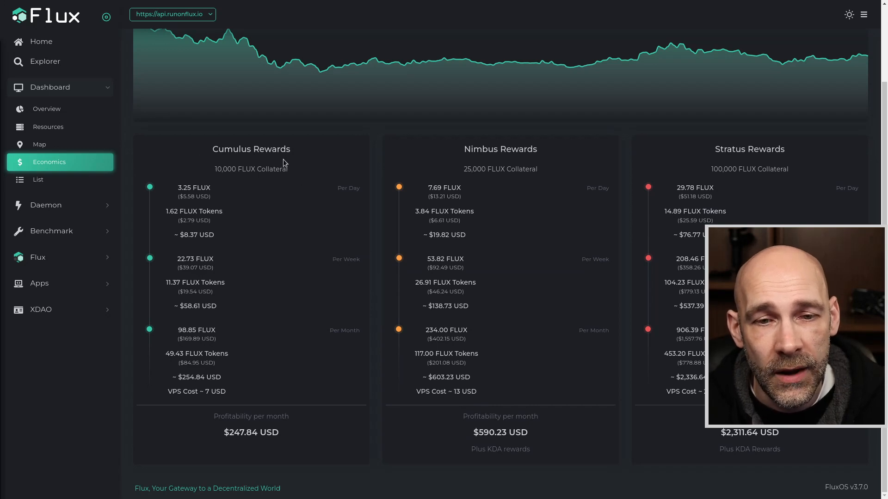
{"action": "mouse_move", "coordinate": [353, 196]}
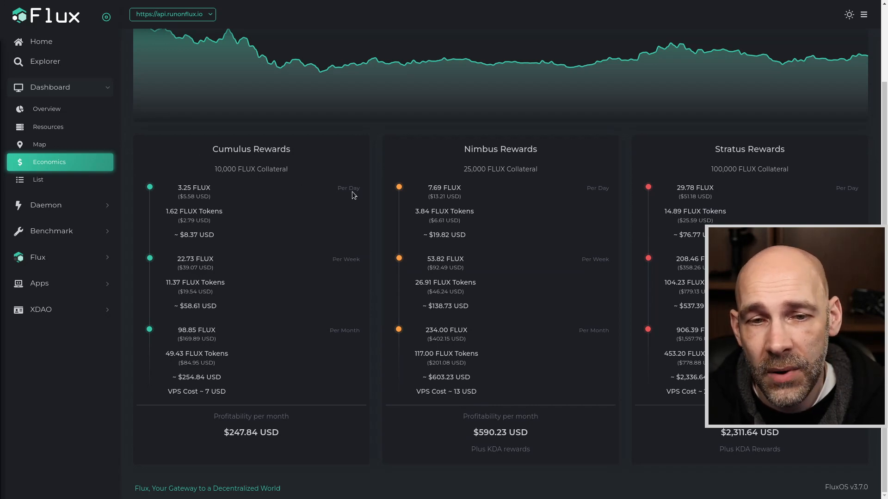
{"action": "mouse_move", "coordinate": [340, 341]}
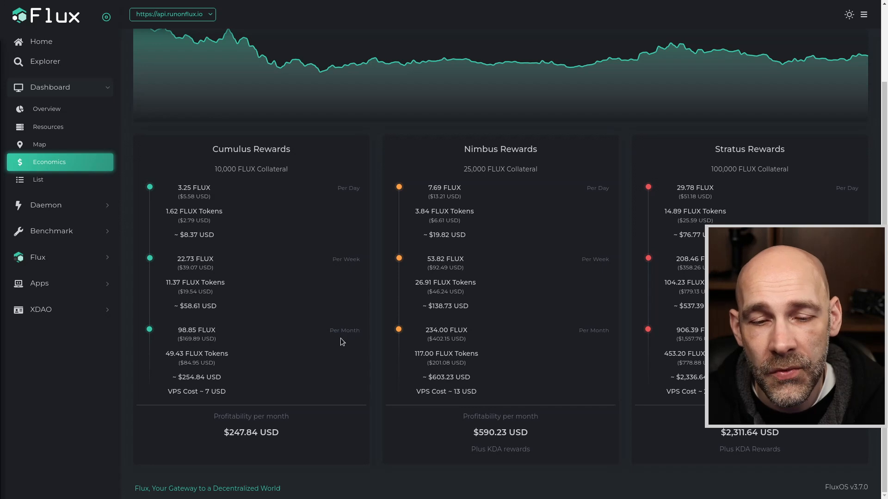
{"action": "mouse_move", "coordinate": [304, 349]}
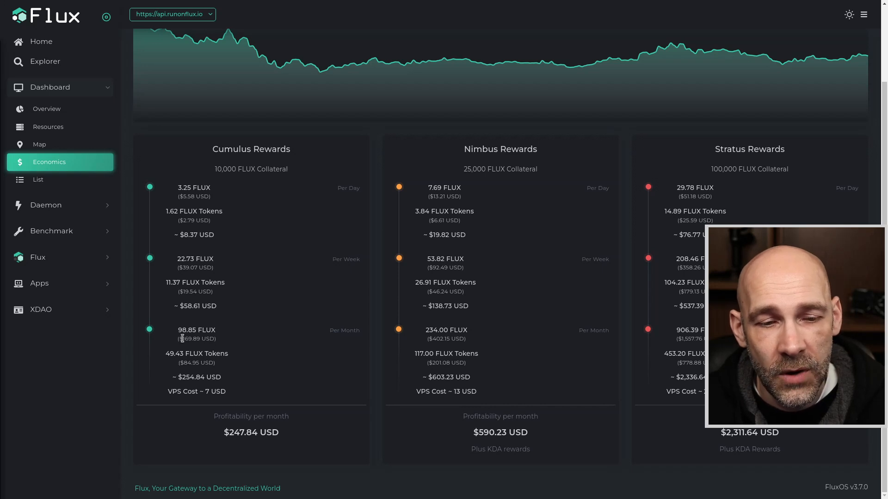
{"action": "mouse_move", "coordinate": [253, 338]}
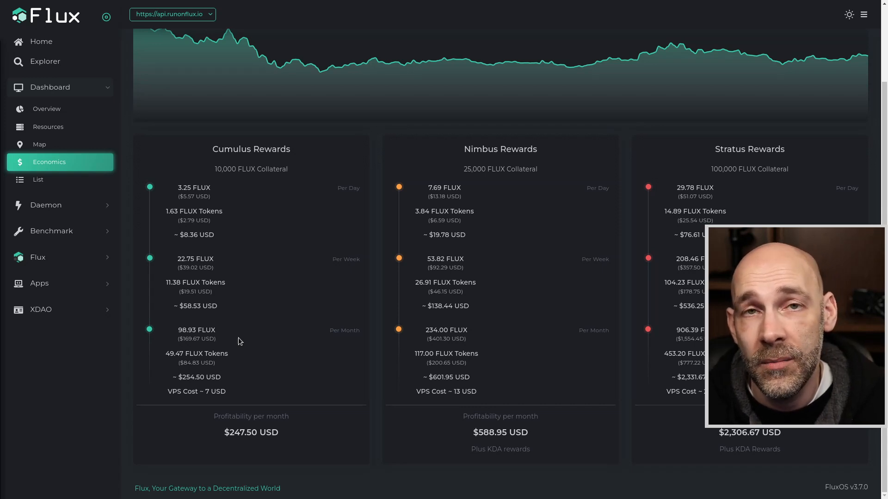
{"action": "mouse_move", "coordinate": [230, 338]}
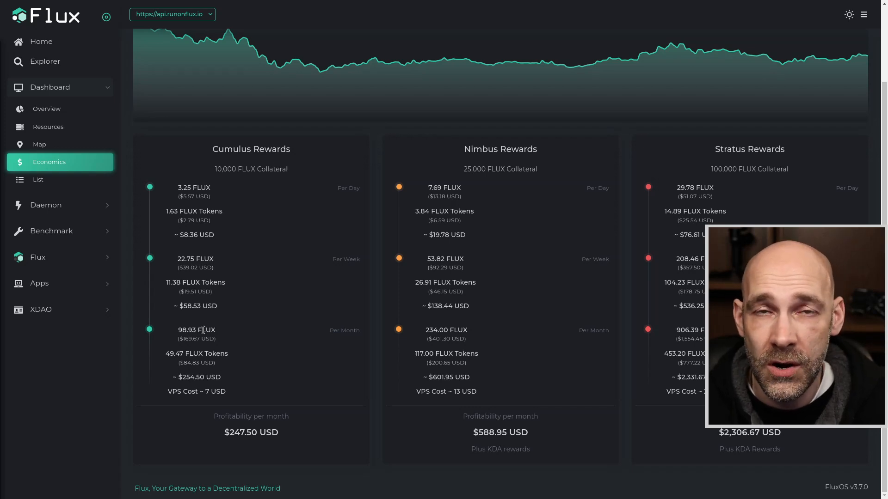
{"action": "mouse_move", "coordinate": [172, 365]}
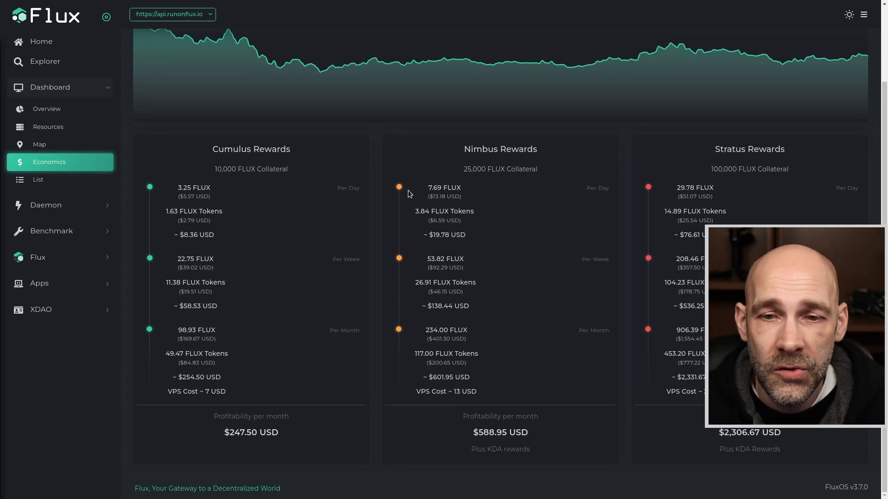
{"action": "mouse_move", "coordinate": [563, 163]}
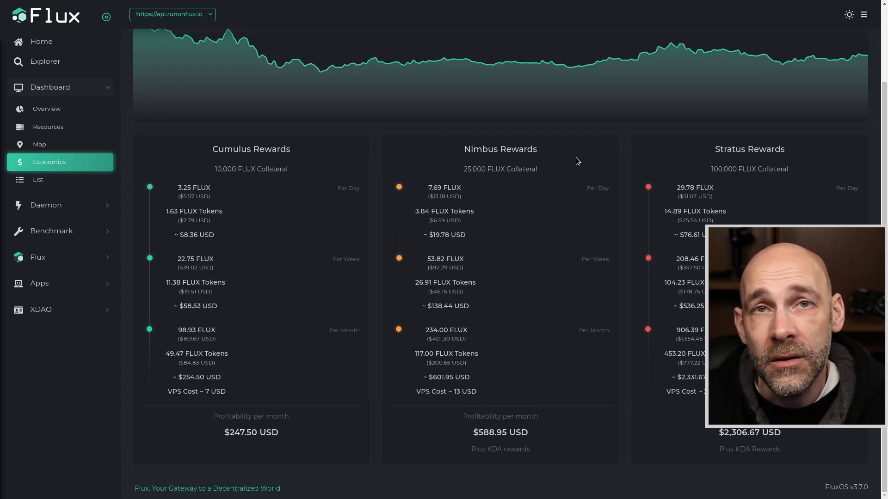
{"action": "mouse_move", "coordinate": [446, 338]}
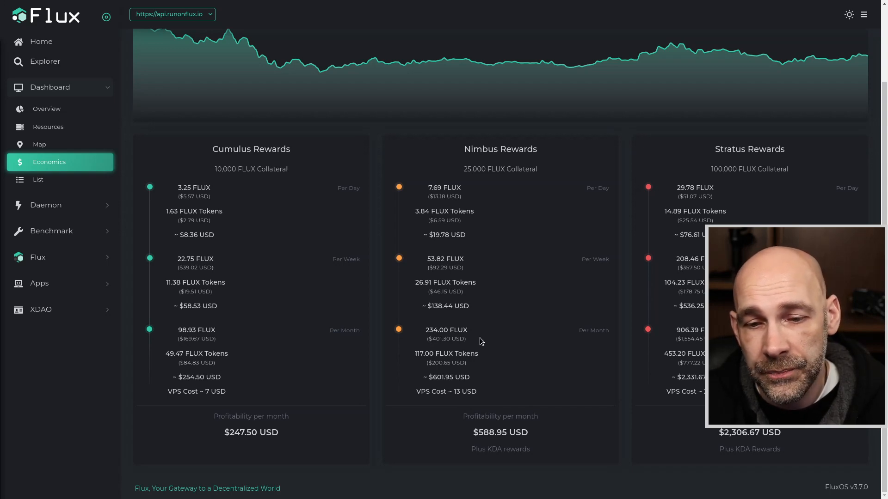
{"action": "mouse_move", "coordinate": [488, 353]}
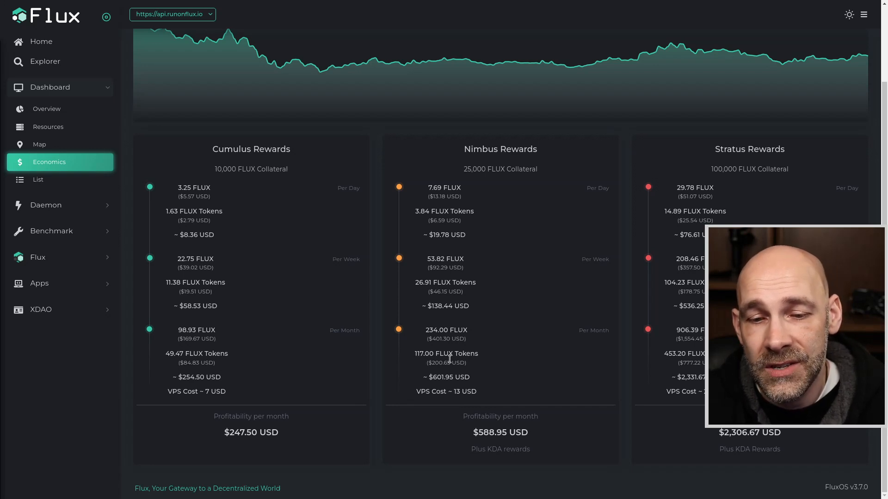
{"action": "mouse_move", "coordinate": [490, 361]}
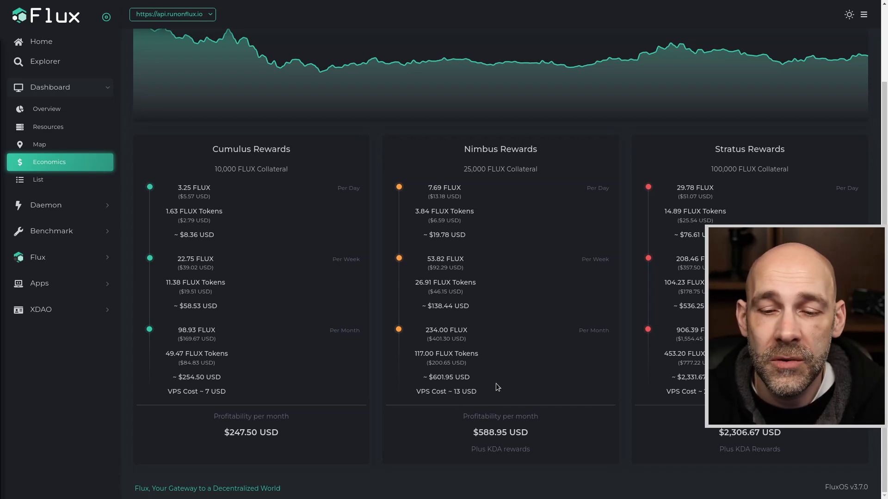
{"action": "mouse_move", "coordinate": [490, 443]}
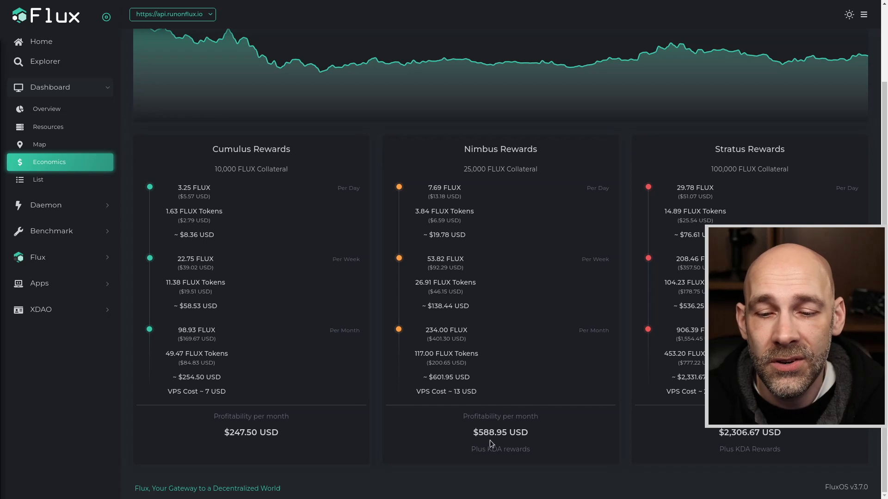
{"action": "mouse_move", "coordinate": [522, 444]}
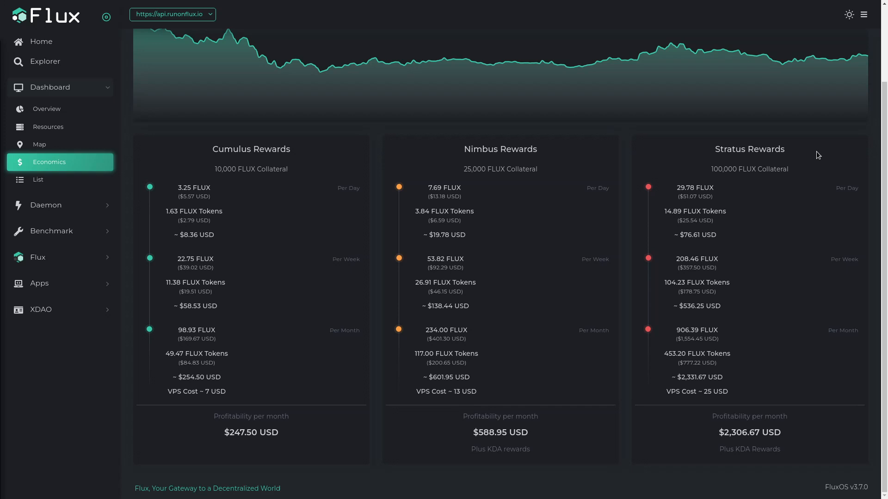
{"action": "mouse_move", "coordinate": [717, 276]}
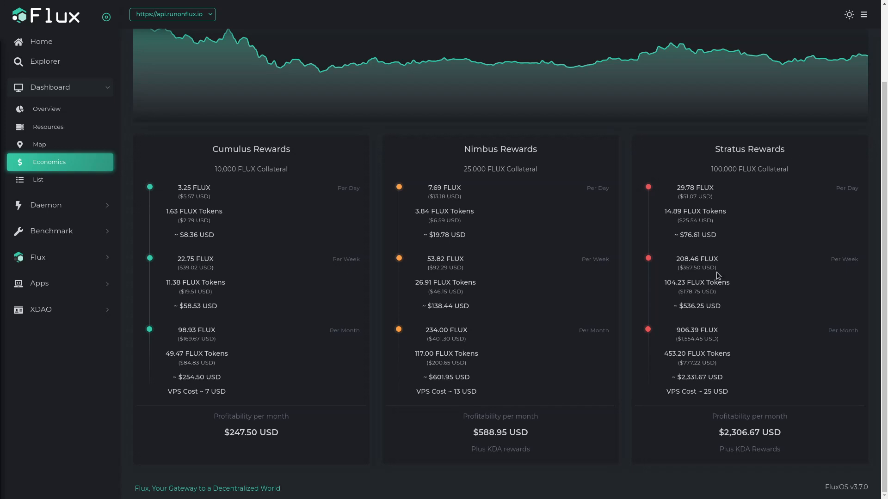
{"action": "double_click", "coordinate": [682, 330]}
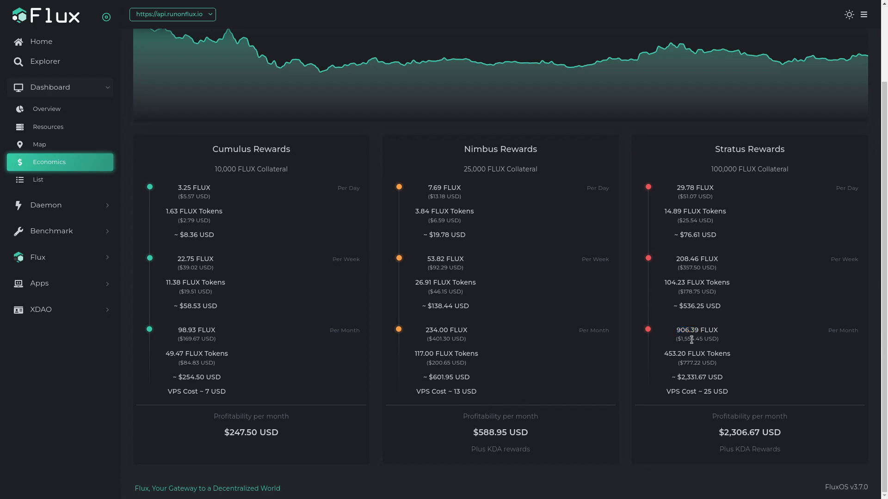
{"action": "double_click", "coordinate": [674, 353]}
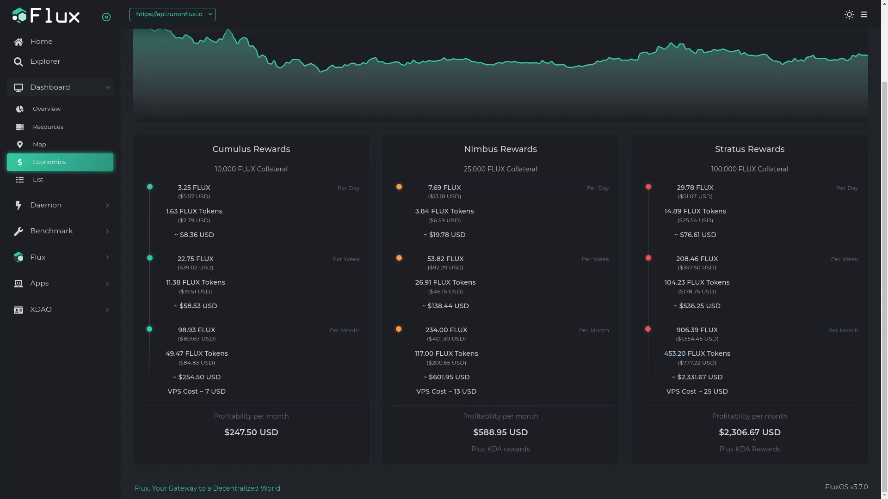
{"action": "mouse_move", "coordinate": [752, 457]}
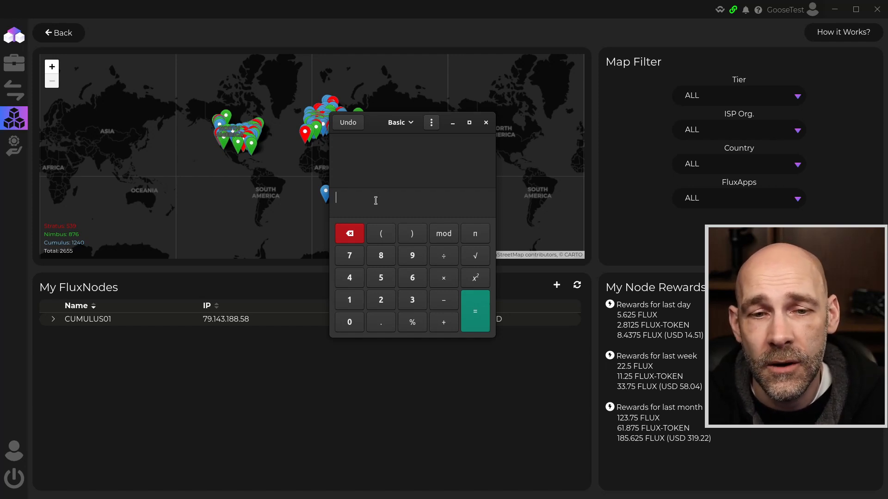
Calculate 539×2 = 1078, then 1078÷60 ≈ 17.97 for the Stratus interval
{"action": "left_click", "coordinate": [380, 277]}
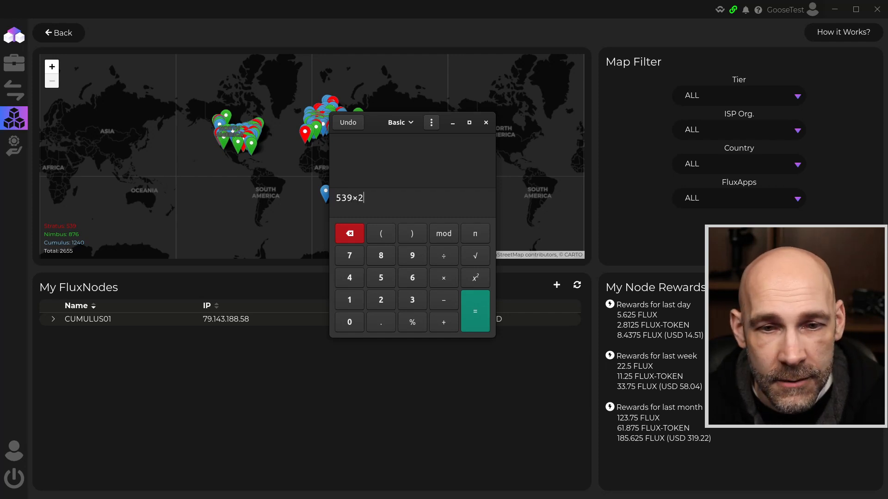
{"action": "left_click", "coordinate": [475, 311]}
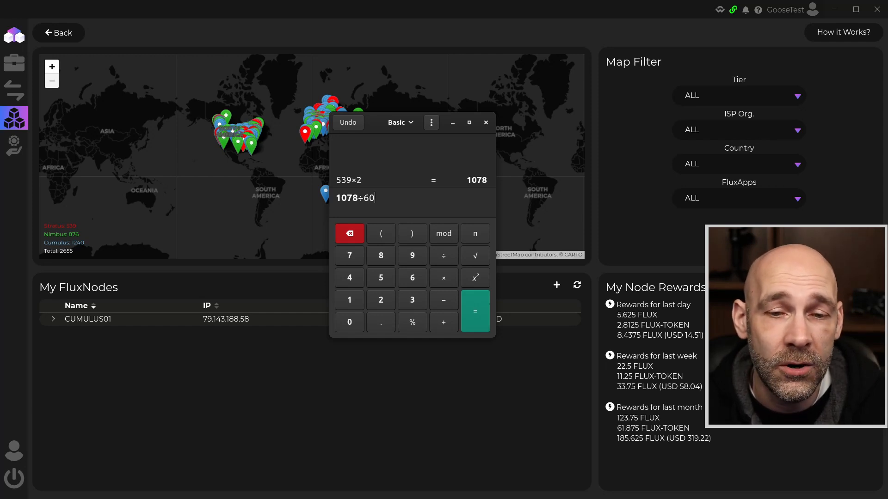
{"action": "left_click", "coordinate": [474, 311]}
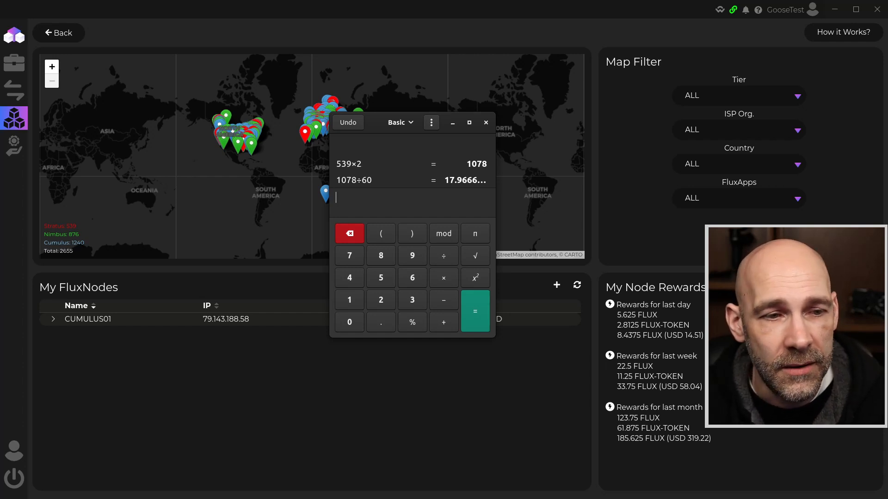
Calculate 876×2÷60 = 29.2 for Nimbus, then double 1240 to 2480
{"action": "type", "text": "876"}
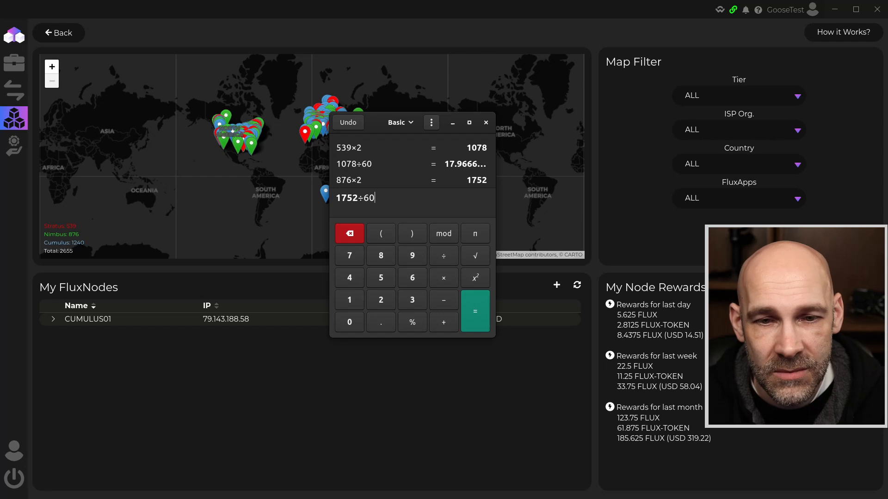
{"action": "left_click", "coordinate": [474, 311]}
{"action": "type", "text": "1240"}
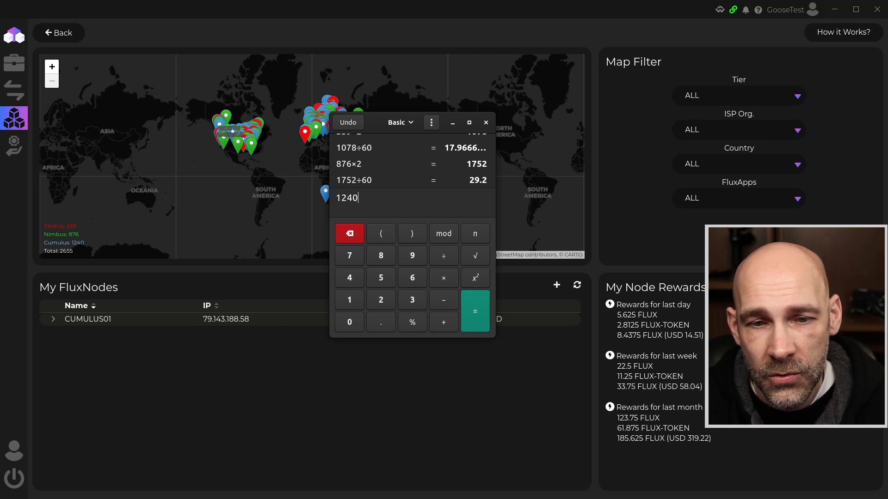
{"action": "left_click", "coordinate": [443, 255]}
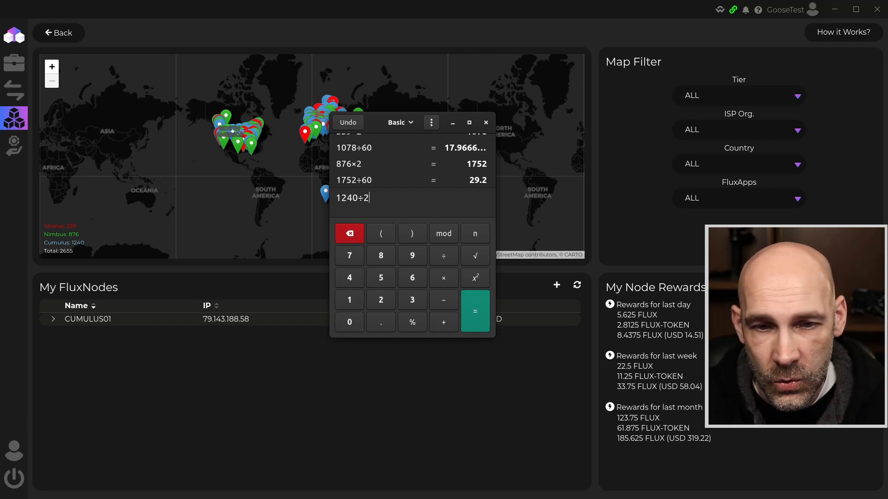
{"action": "left_click", "coordinate": [443, 278]}
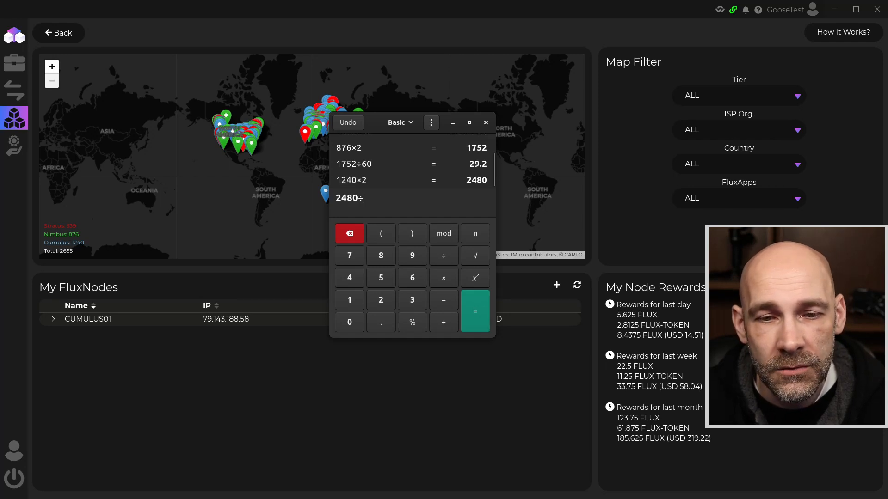
{"action": "left_click", "coordinate": [474, 312]}
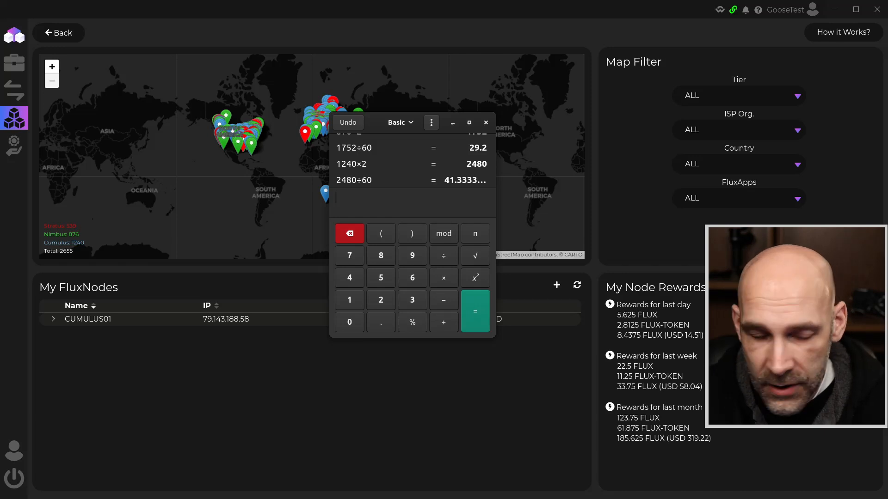
Calculate 2480÷60 ≈ 41.33, 4960÷60 ≈ 82.67, then divide by 24 for ≈ 3.44 days
{"action": "type", "text": "2480"}
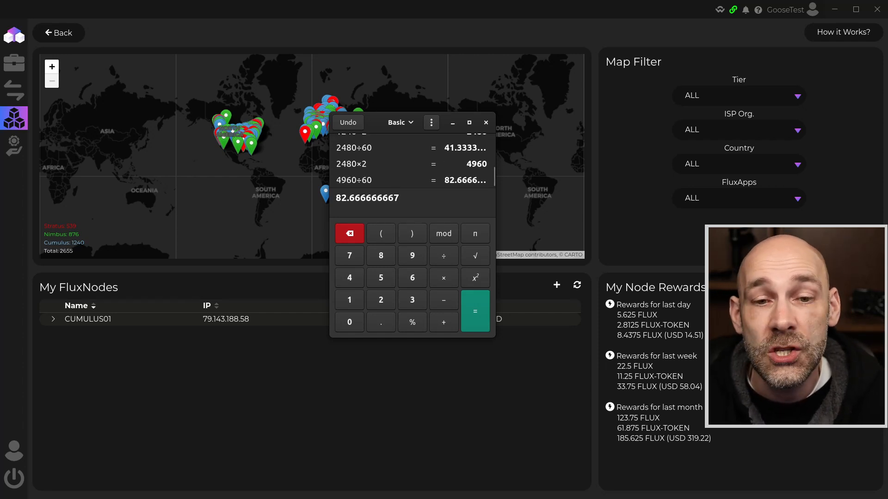
{"action": "left_click", "coordinate": [475, 311]}
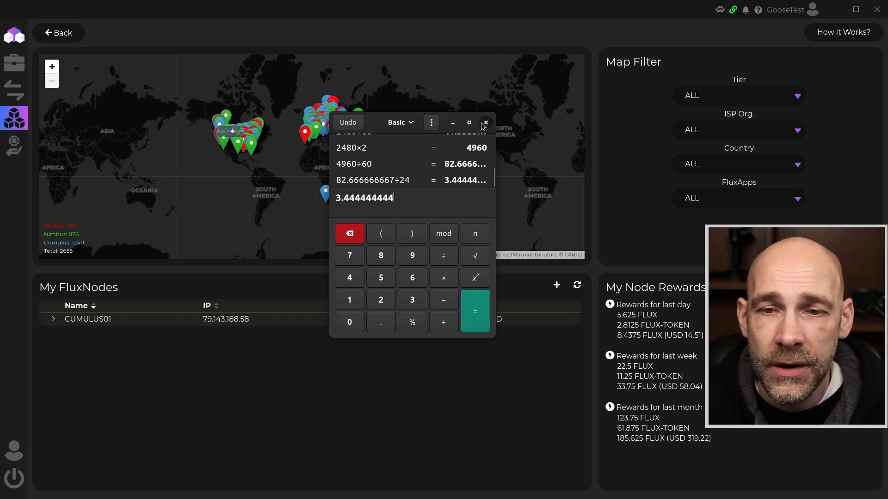
Close the calculator to view CUMULUS01's rank 1071 and last paid 15 Feb in Zelcore
{"action": "left_click", "coordinate": [485, 123]}
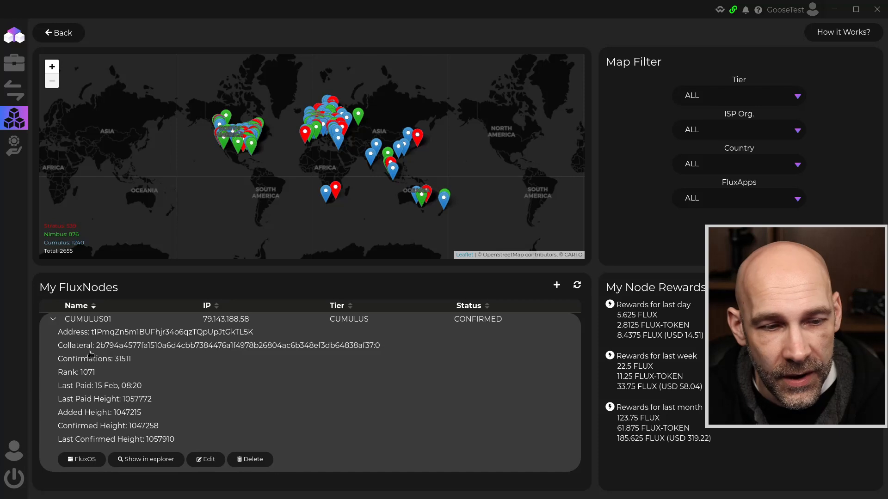
{"action": "mouse_move", "coordinate": [90, 379]}
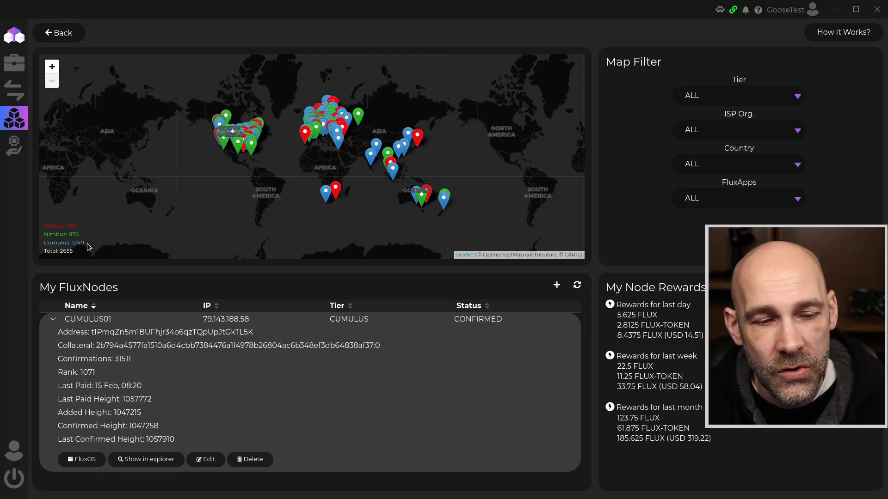
{"action": "mouse_move", "coordinate": [98, 380]}
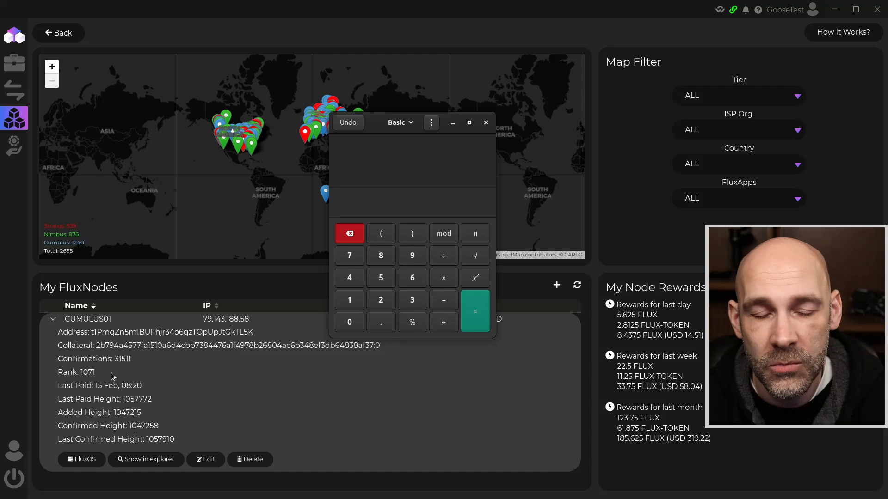
Calculate CUMULUS01's payout estimate: 1071×2 = 2142, then 2142÷60 = 35.7
{"action": "type", "text": "107"}
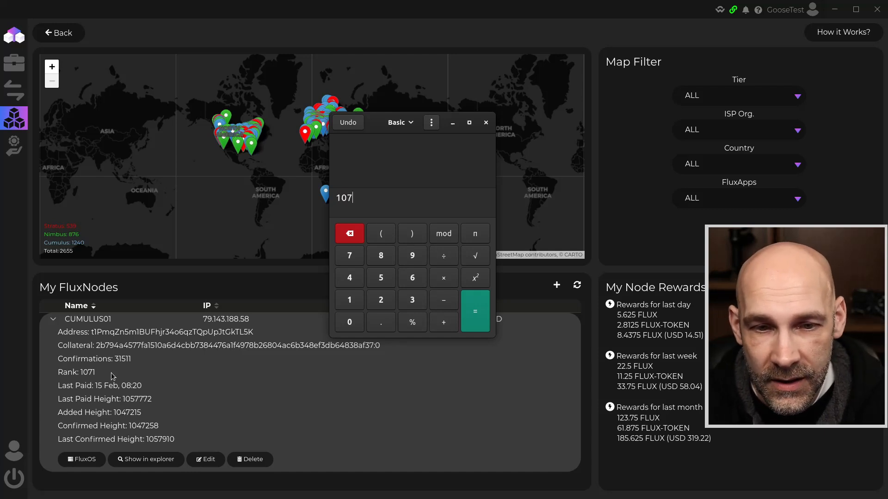
{"action": "left_click", "coordinate": [474, 311]}
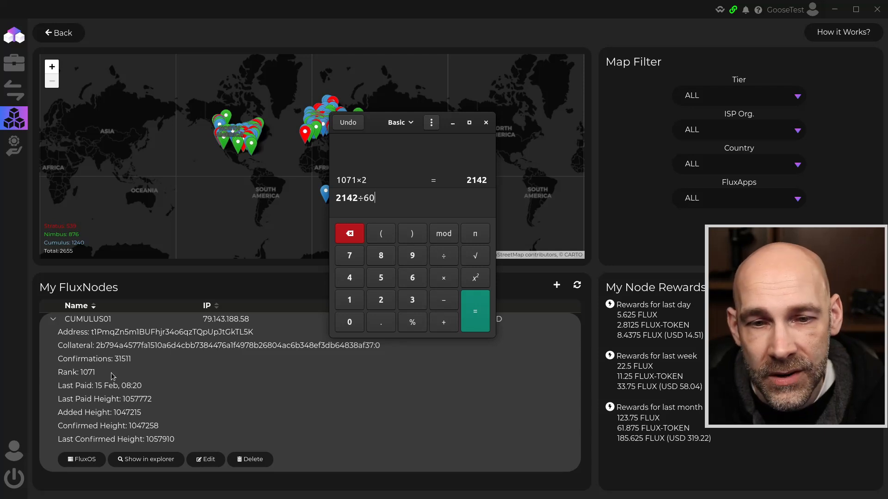
{"action": "left_click", "coordinate": [475, 311]}
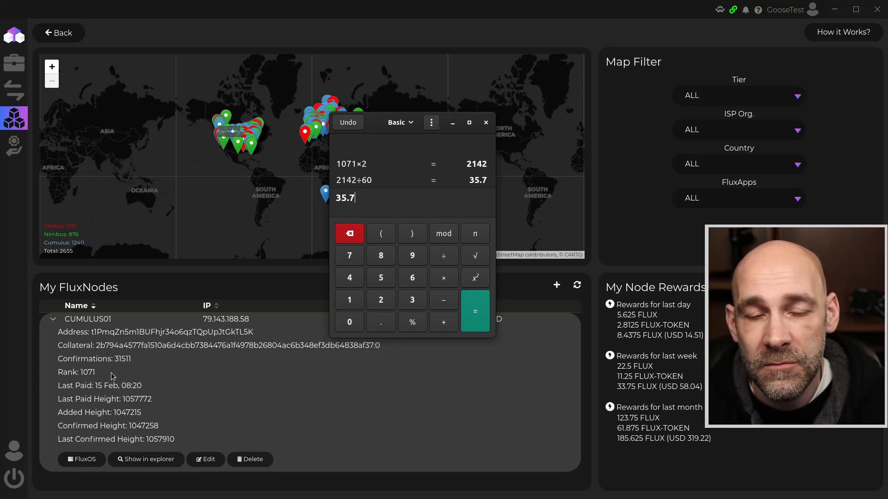